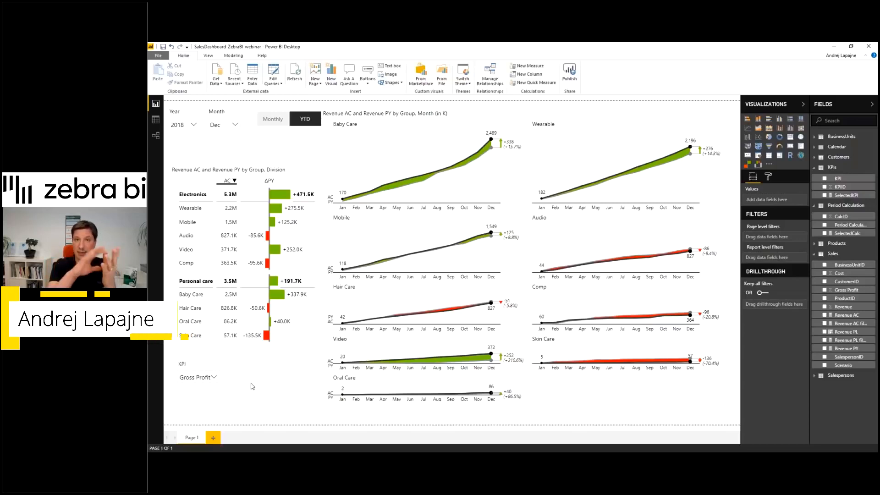
{"action": "mouse_move", "coordinate": [265, 374]}
{"action": "type", "text": "Selected value = s"}
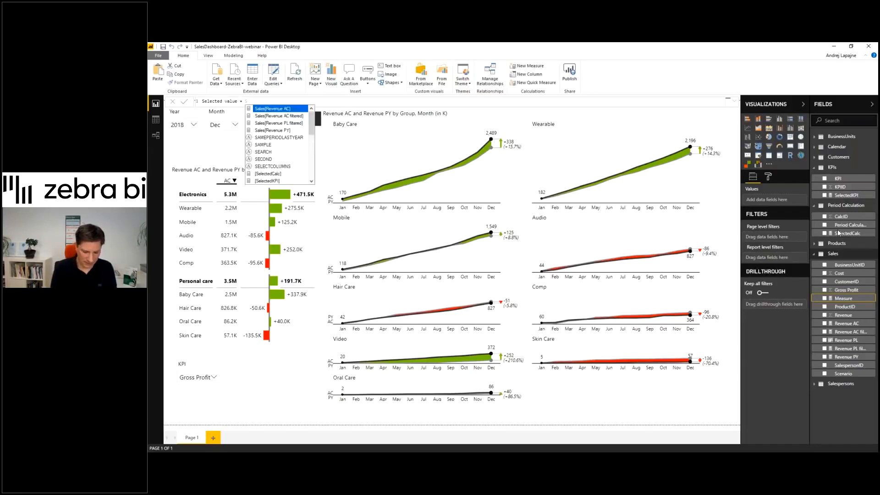
Write Selected value = SWITCH([SelectedKPI], 1, SUM(Sales[Revenue]), 2, SUM(Sales[Cost]), 3, ...)
{"action": "type", "text": "SWITCH([SelectedKPI],"}
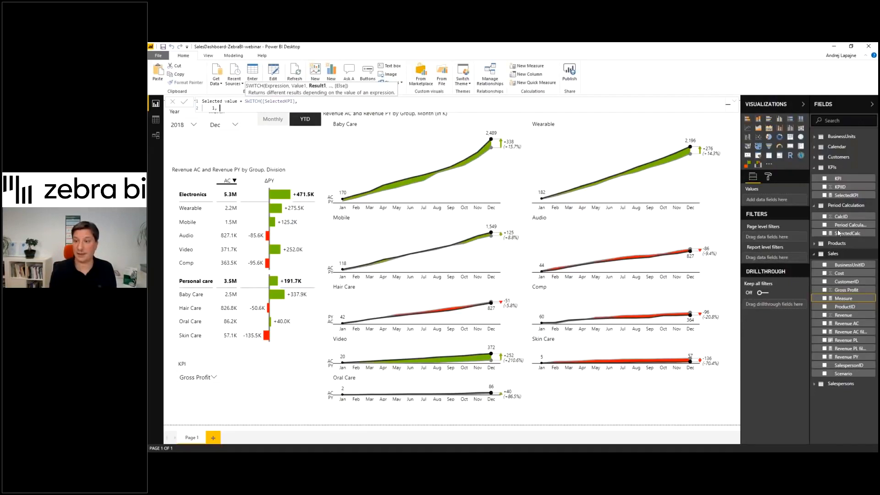
{"action": "type", "text": "RUM("}
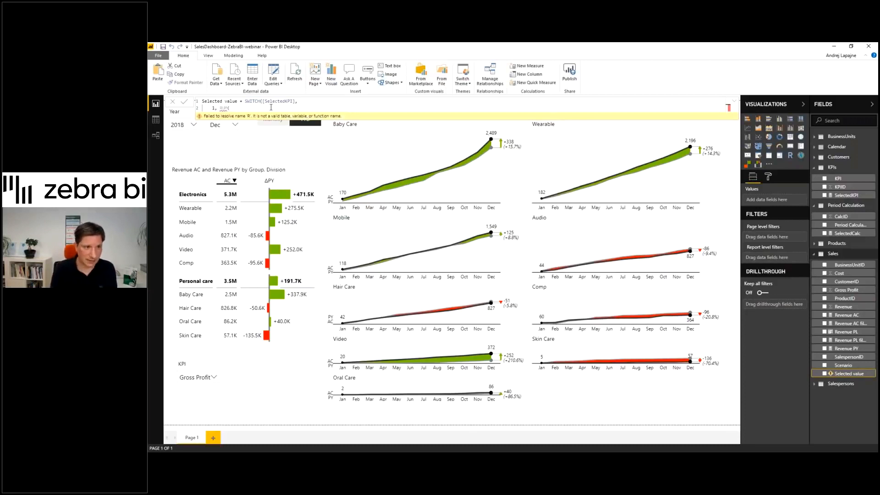
{"action": "type", "text": "SUM(Sales[Revenue]"}
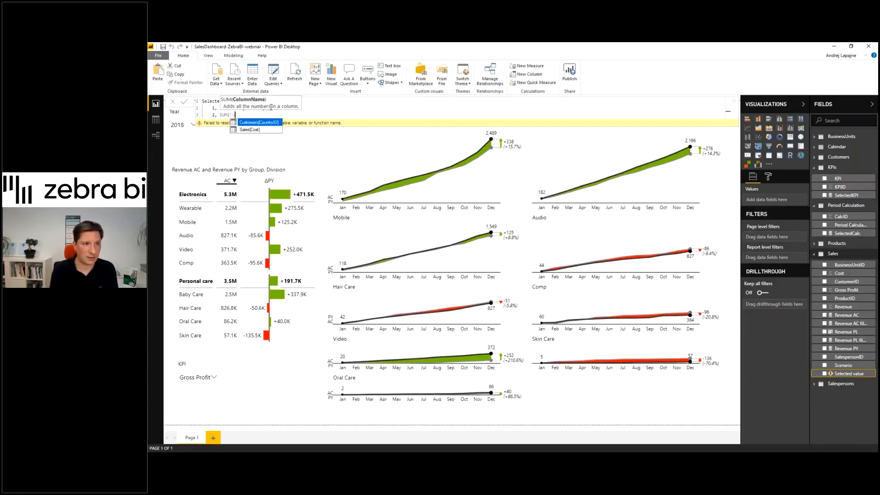
{"action": "left_click", "coordinate": [250, 130]}
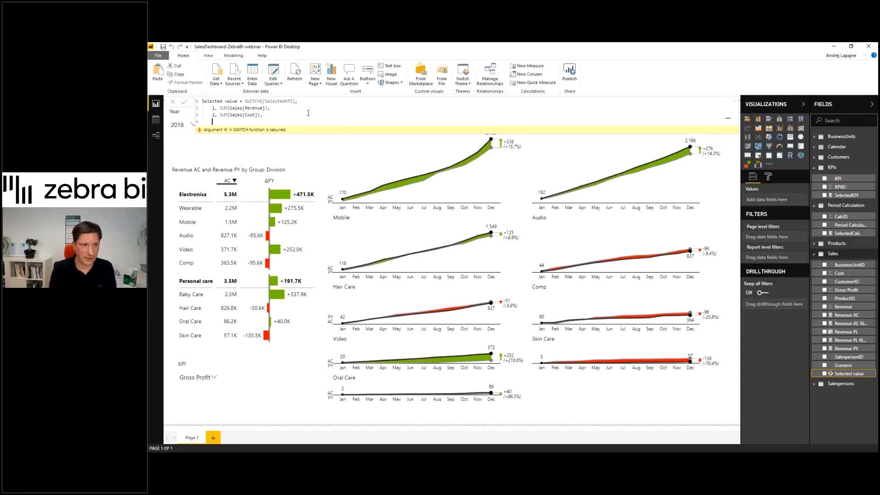
{"action": "type", "text": "3,"}
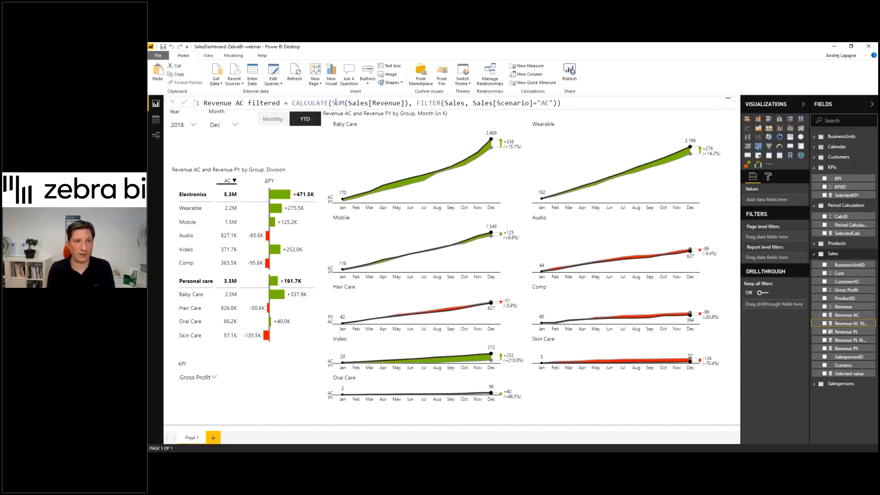
Replace SUM(Sales[Revenue]) with [Selected value] and rename the measure to AC filtered
{"action": "double_click", "coordinate": [369, 102]}
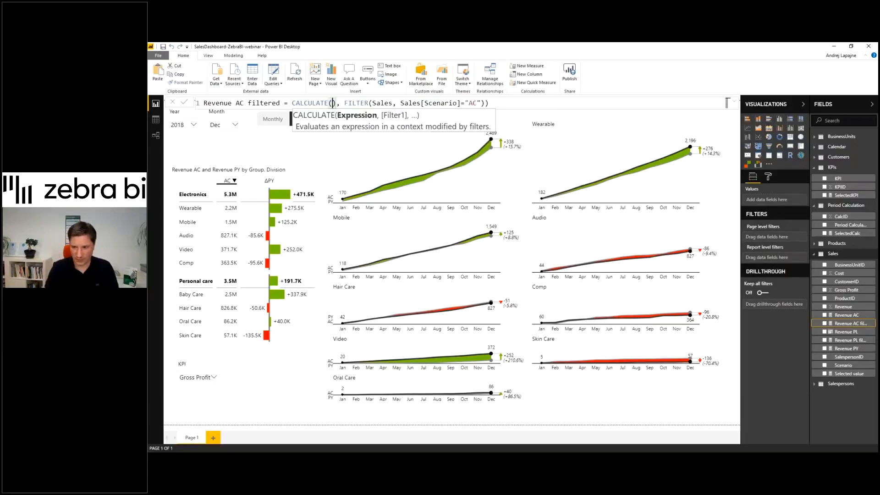
{"action": "type", "text": "Sele"}
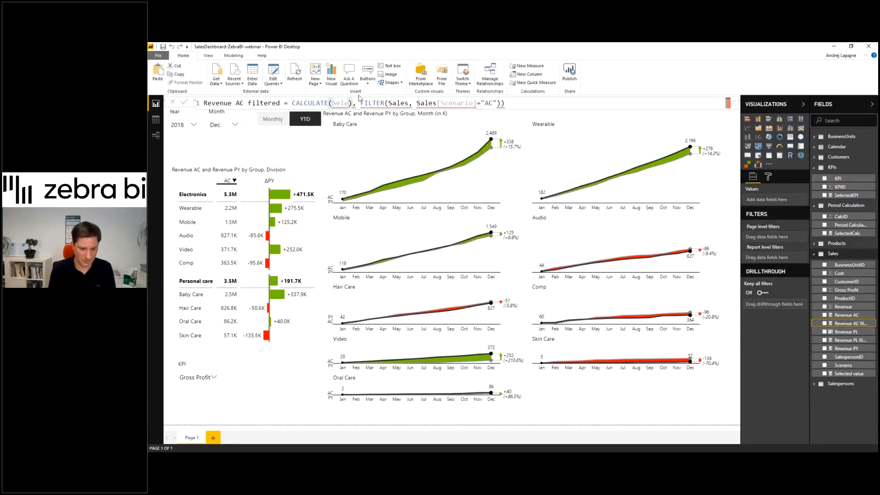
{"action": "type", "text": "[Selected value]"}
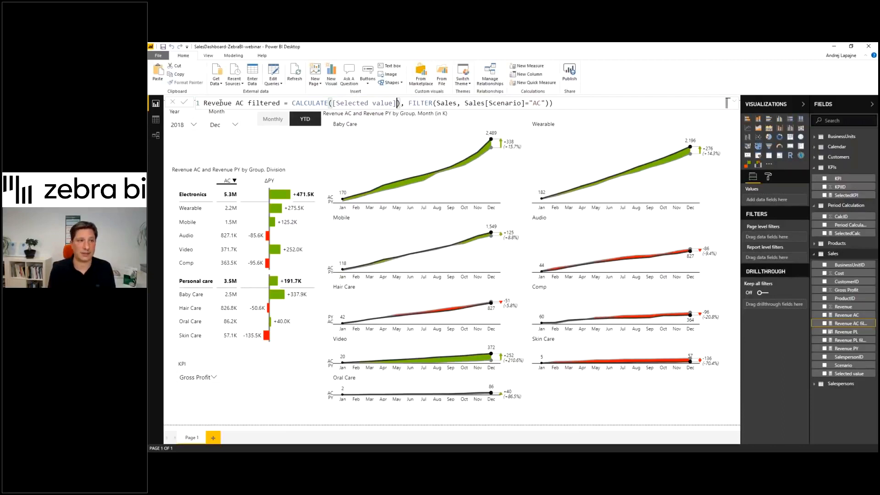
{"action": "double_click", "coordinate": [216, 103]}
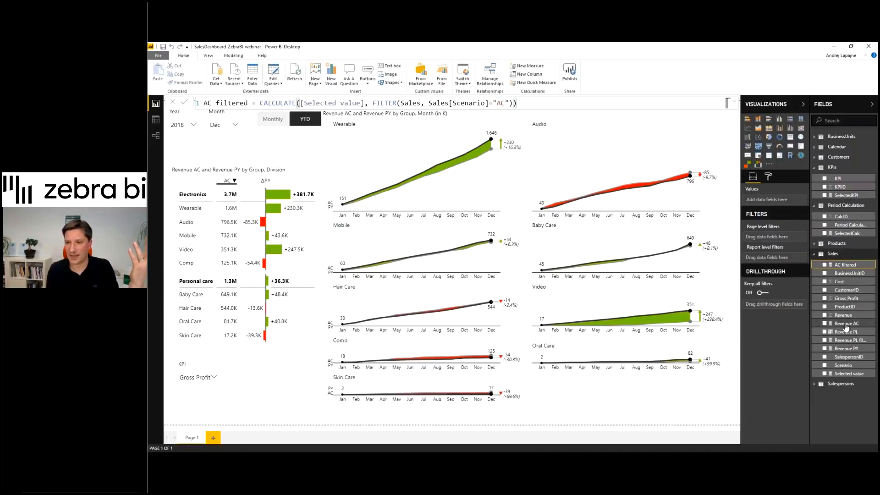
Rename the Revenue AC measure to AC
{"action": "left_click", "coordinate": [846, 324]}
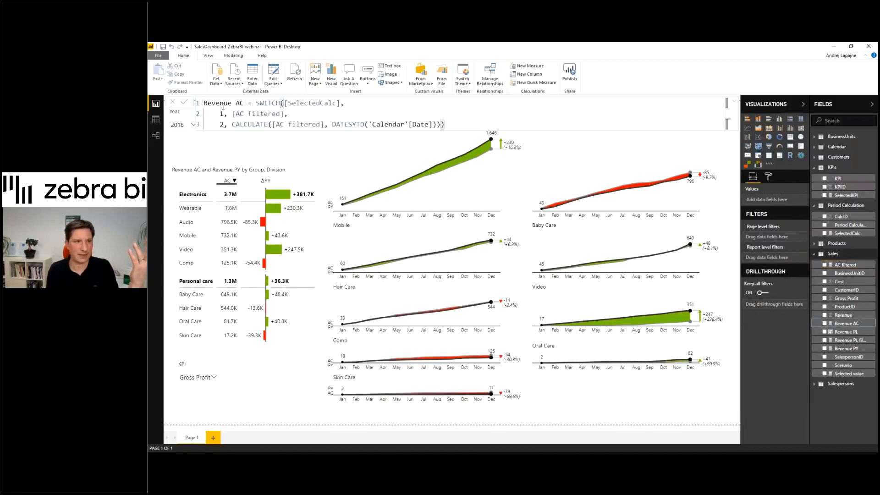
{"action": "double_click", "coordinate": [216, 102]}
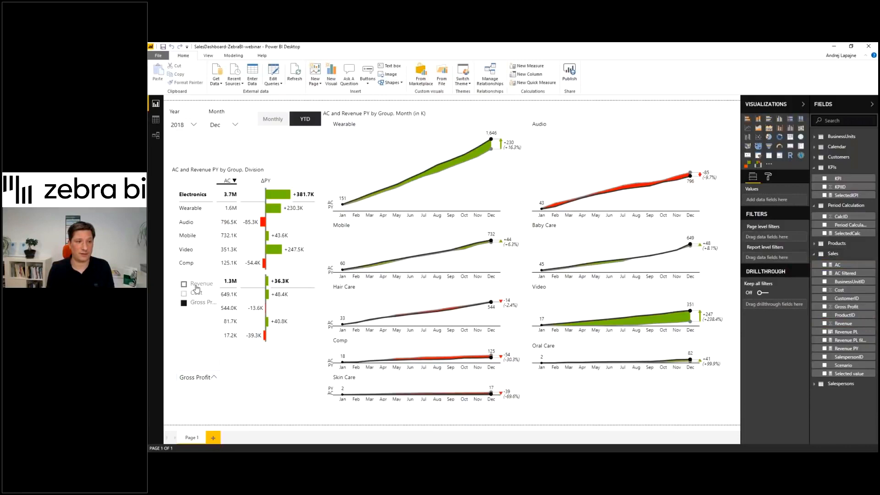
Move the KPI slicer up beside the Monthly/YTD buttons
{"action": "left_click", "coordinate": [185, 283]}
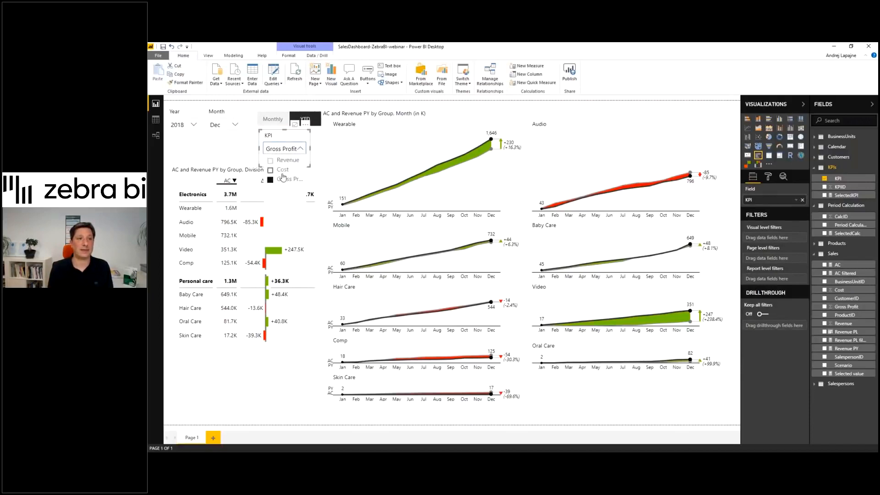
{"action": "left_click", "coordinate": [288, 159]}
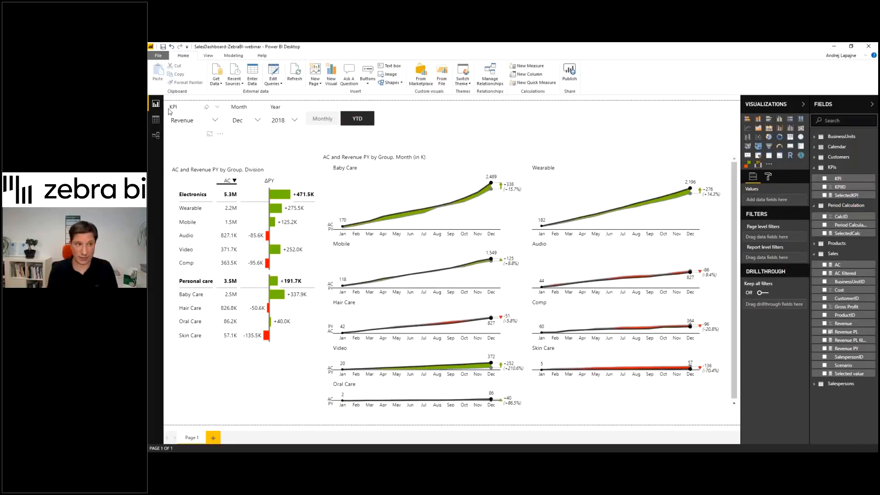
Hide the headers of the KPI, Month and Year slicers so only Revenue, Dec and 2018 show
{"action": "left_click", "coordinate": [193, 112]}
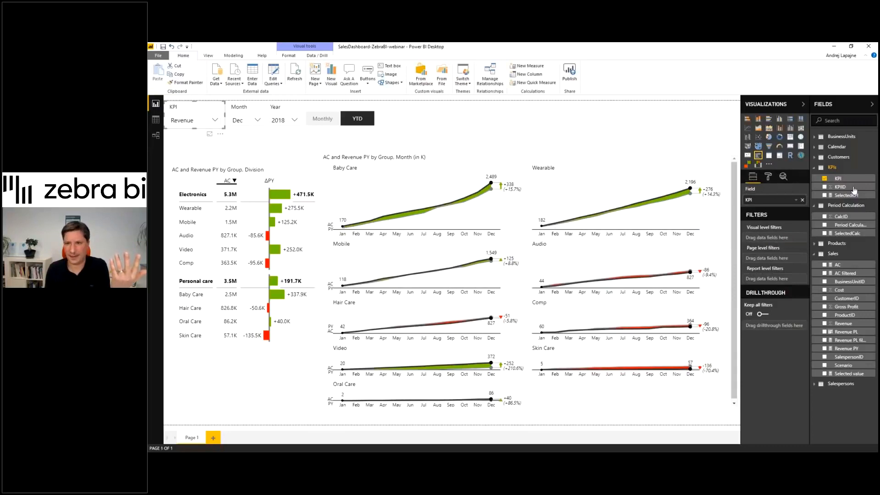
{"action": "left_click", "coordinate": [768, 176]}
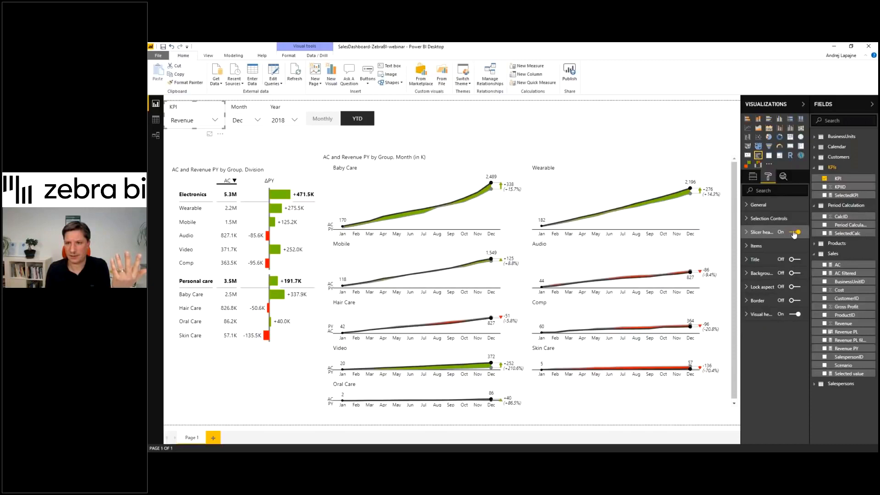
{"action": "left_click", "coordinate": [794, 232]}
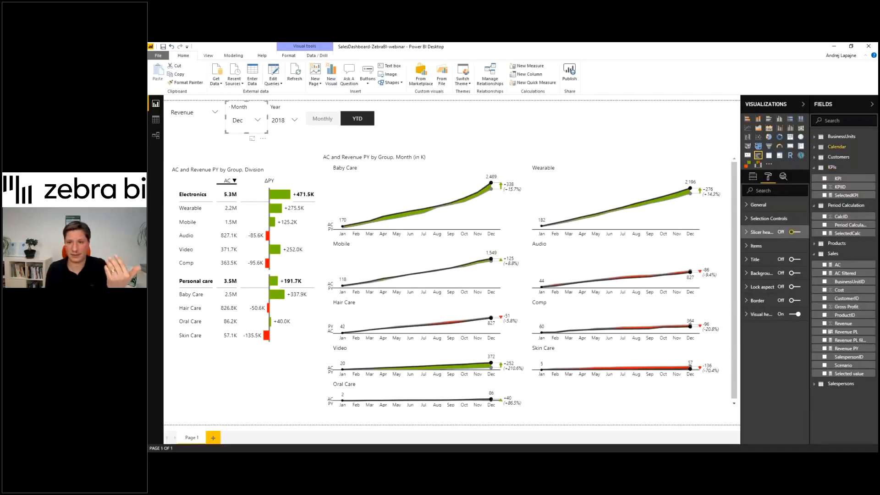
{"action": "left_click", "coordinate": [793, 232]}
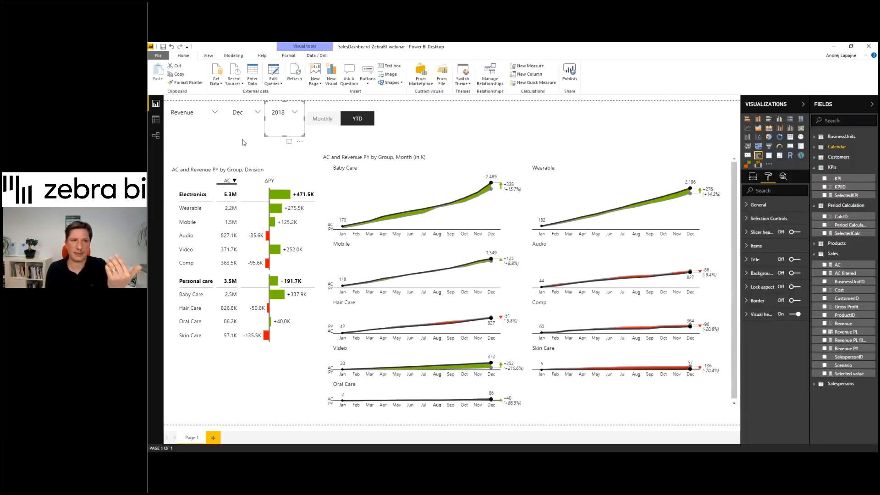
{"action": "left_click", "coordinate": [275, 136]}
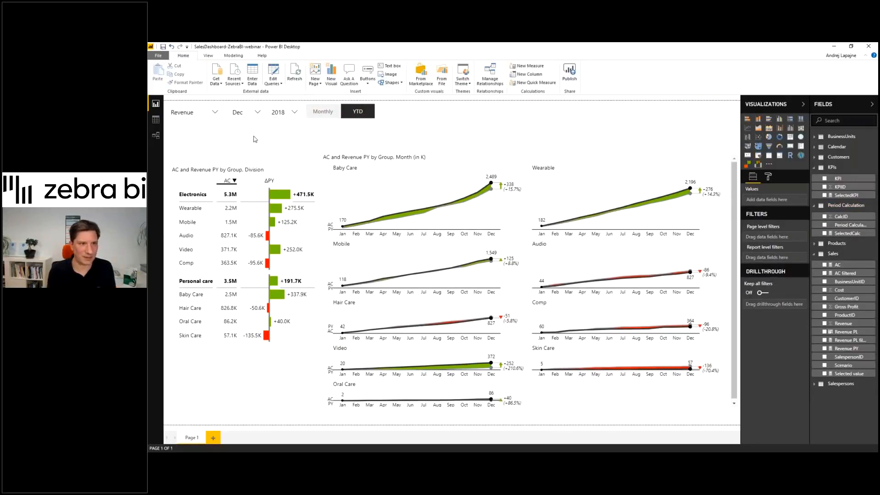
{"action": "mouse_move", "coordinate": [271, 155]}
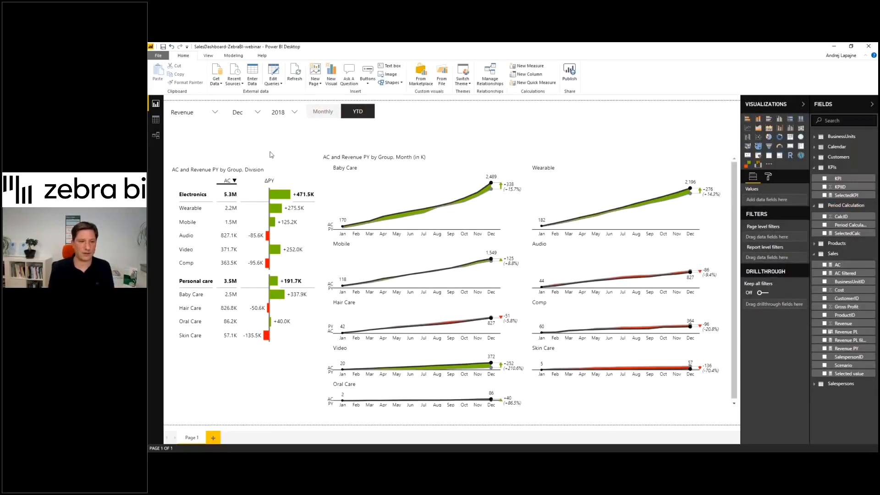
Duplicate Page 1 and place the ΔPL bars beside the ΔPY bars in the copied table
{"action": "right_click", "coordinate": [191, 437]}
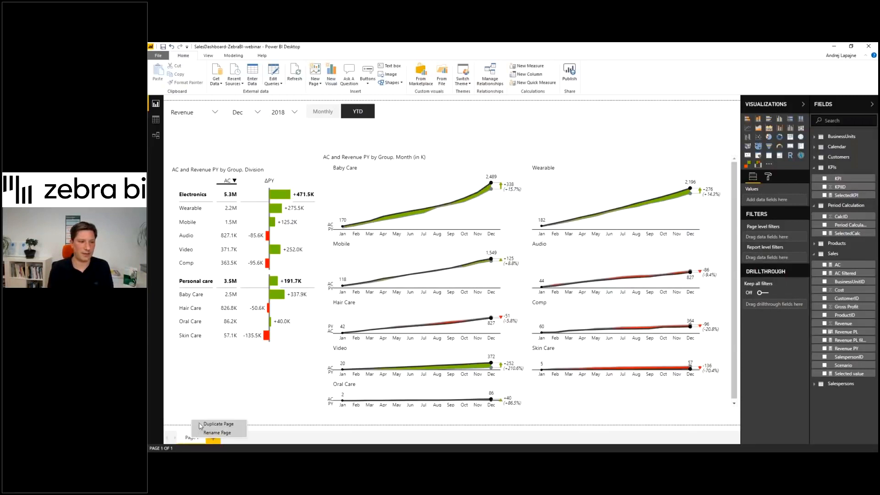
{"action": "left_click", "coordinate": [218, 423]}
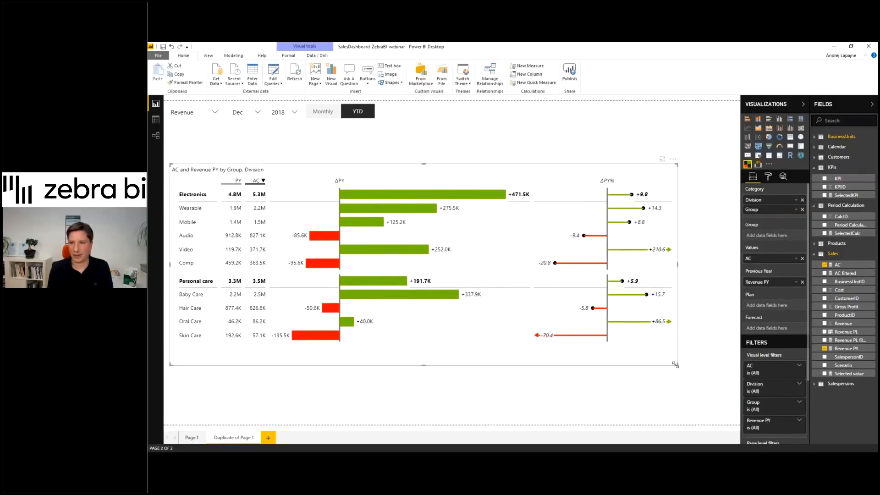
{"action": "mouse_move", "coordinate": [847, 332]}
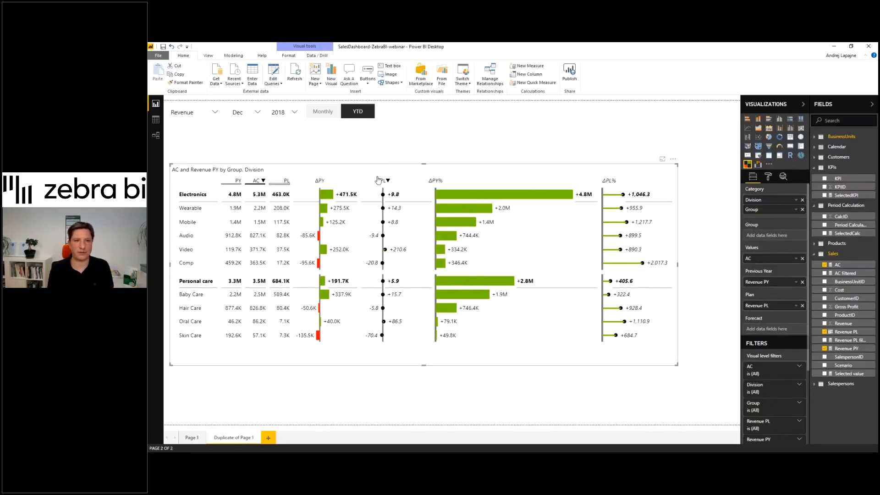
{"action": "left_click", "coordinate": [386, 181]}
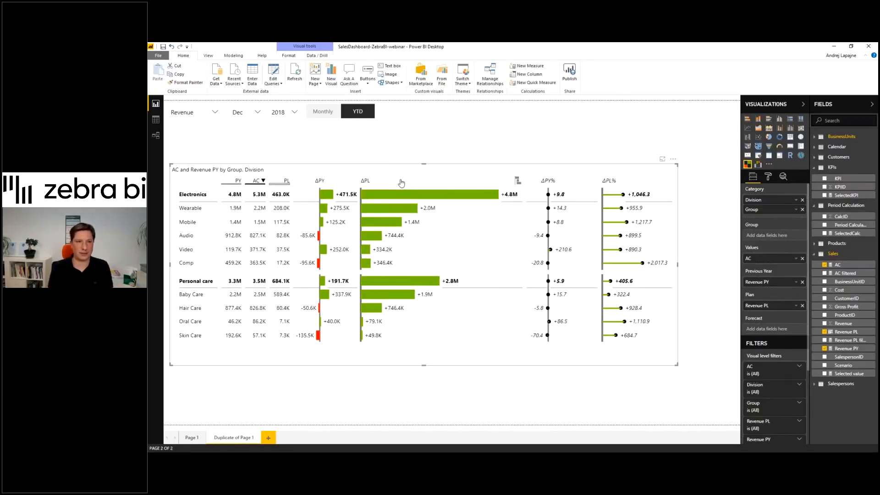
{"action": "mouse_move", "coordinate": [452, 156]}
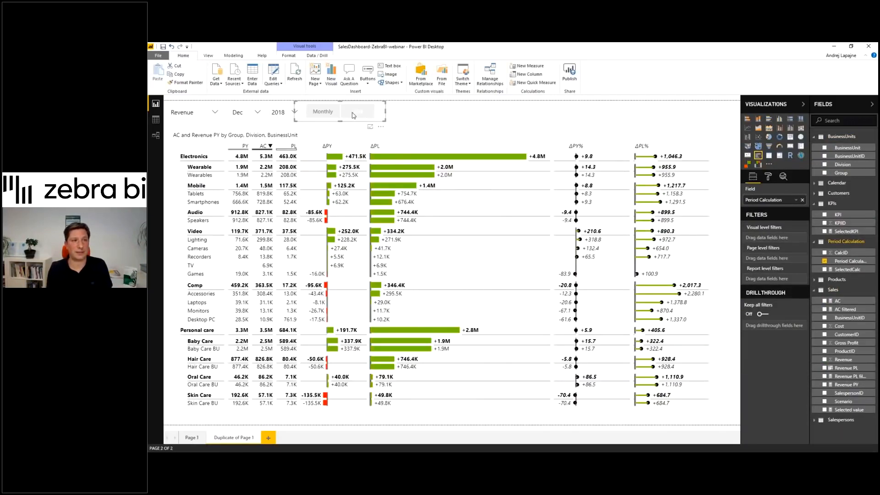
Keep the figures at year-to-date and check the available KPI choices in the slicer
{"action": "left_click", "coordinate": [193, 112]}
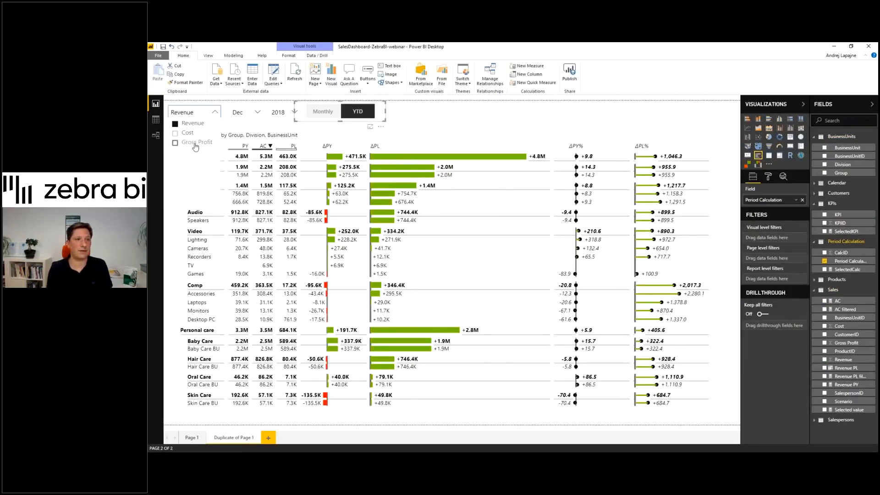
{"action": "left_click", "coordinate": [197, 142]}
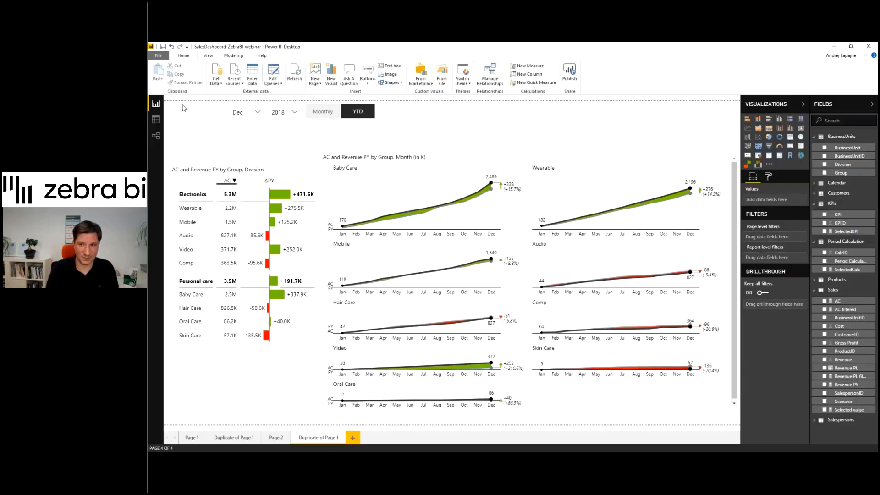
{"action": "mouse_move", "coordinate": [544, 160]}
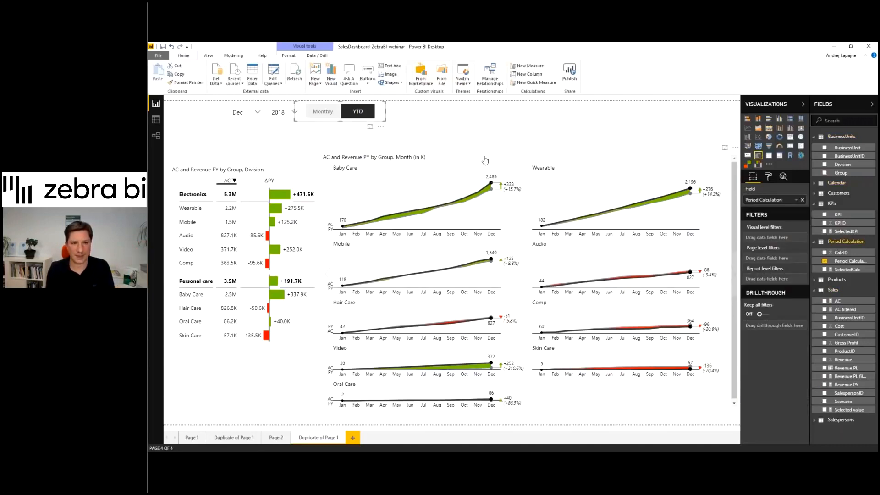
Replace Group with the KPI field in the small multiples' Group well
{"action": "left_click", "coordinate": [484, 157]}
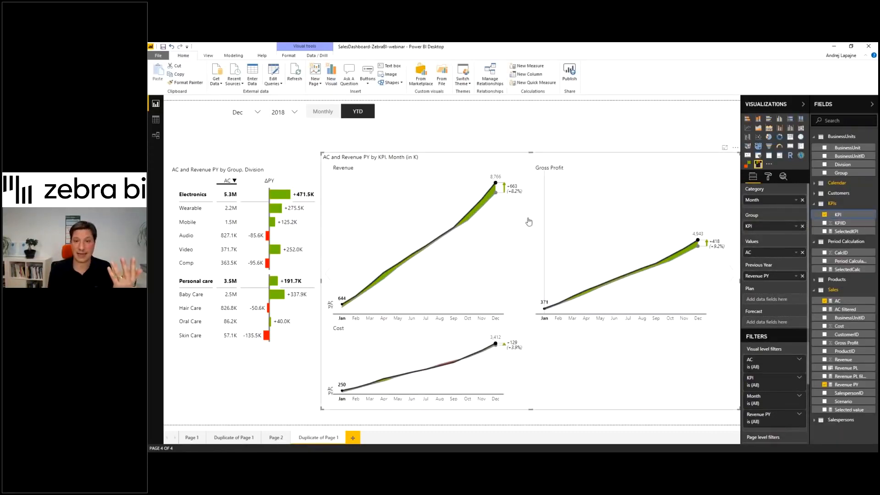
{"action": "mouse_move", "coordinate": [479, 215]}
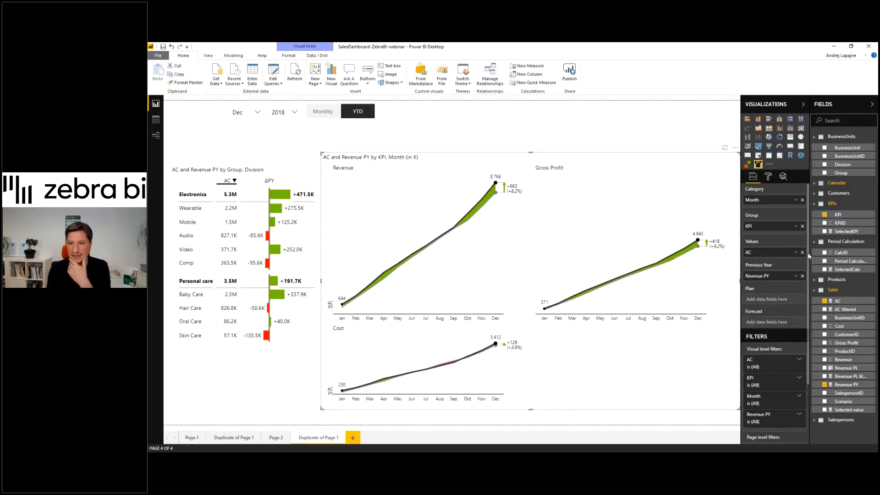
{"action": "left_click", "coordinate": [775, 377]}
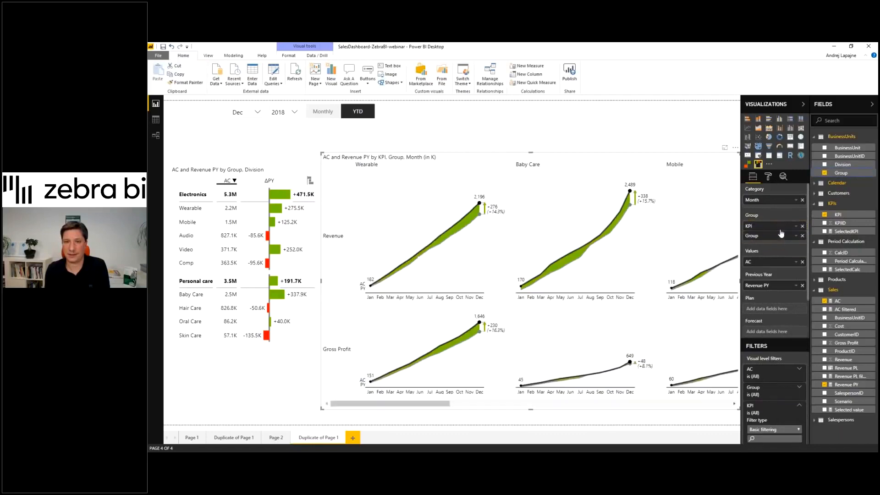
{"action": "mouse_move", "coordinate": [411, 254]}
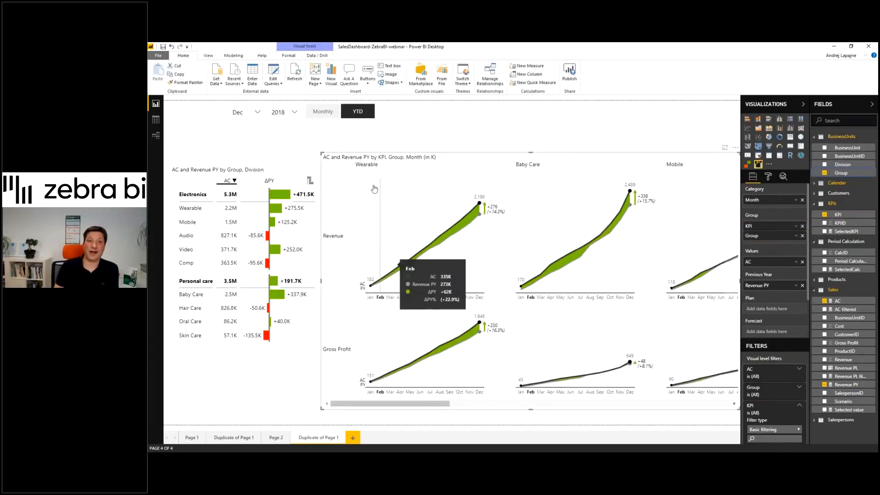
{"action": "mouse_move", "coordinate": [330, 236]}
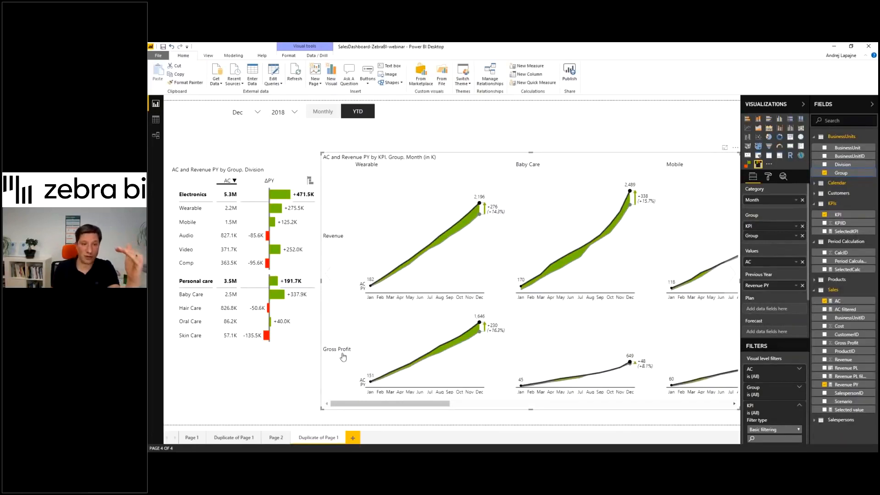
{"action": "mouse_move", "coordinate": [504, 175]}
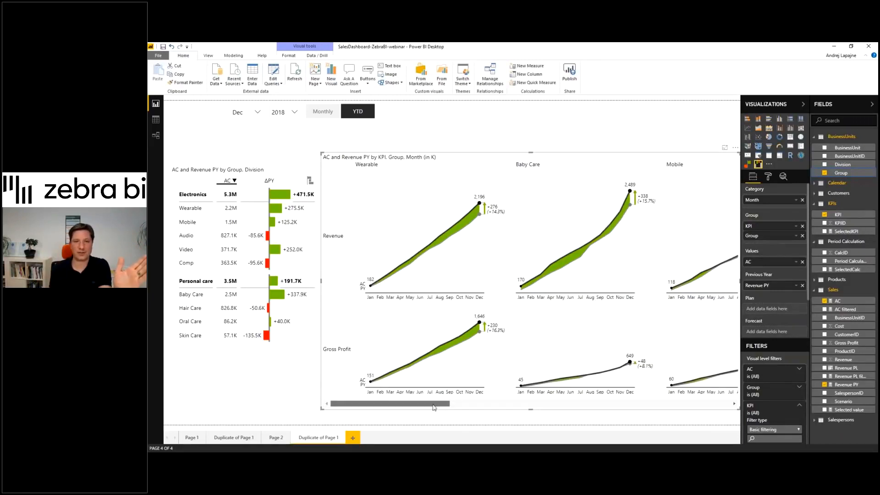
{"action": "mouse_move", "coordinate": [396, 421]}
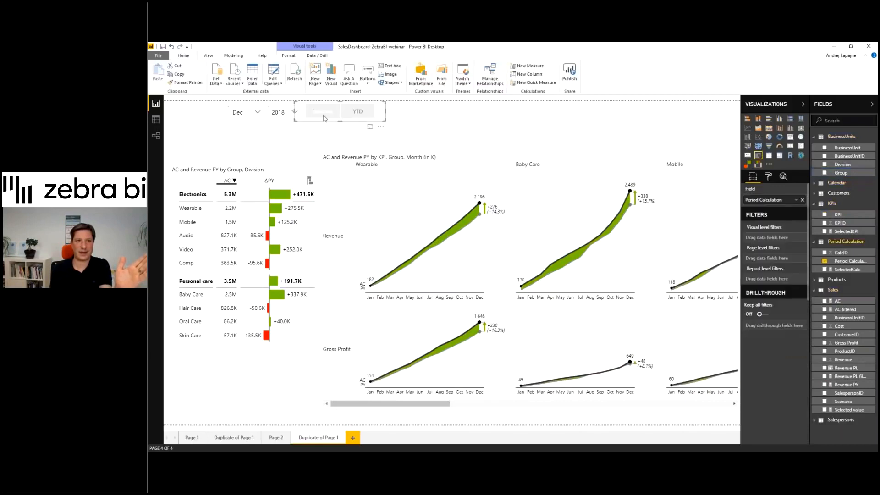
Test the grid with the Monthly toggle and return to YTD figures
{"action": "left_click", "coordinate": [323, 110]}
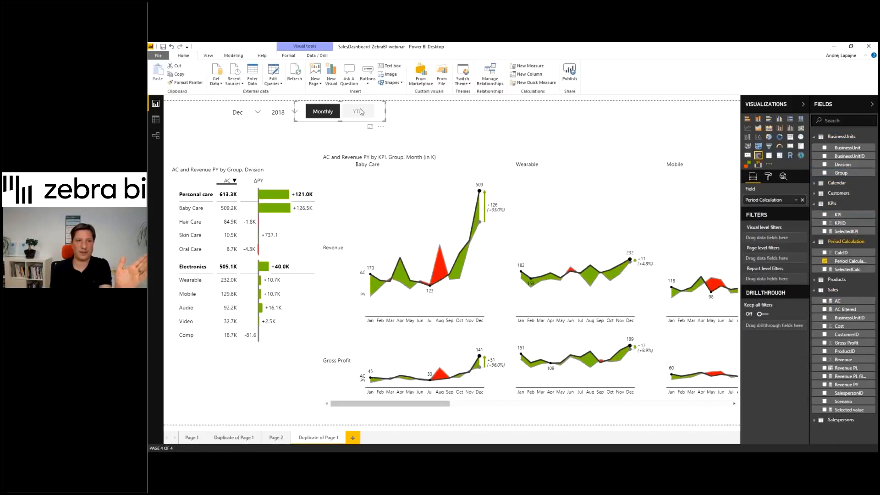
{"action": "left_click", "coordinate": [358, 111]}
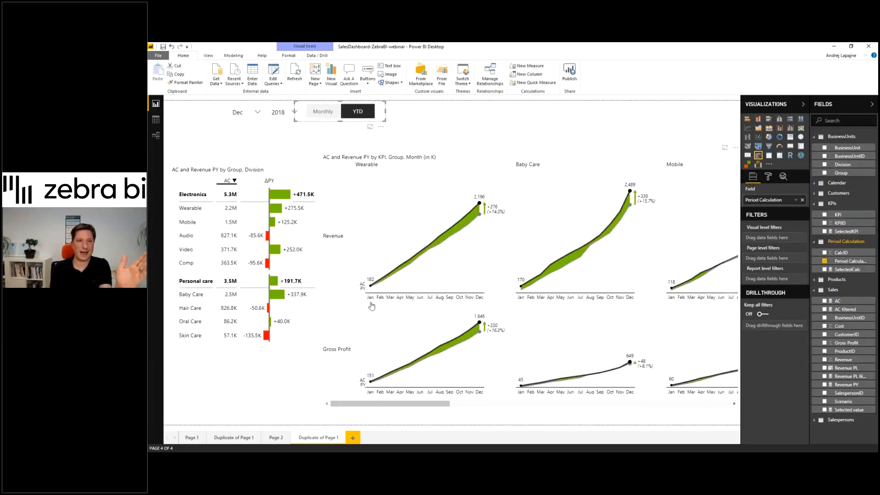
{"action": "mouse_move", "coordinate": [422, 254]}
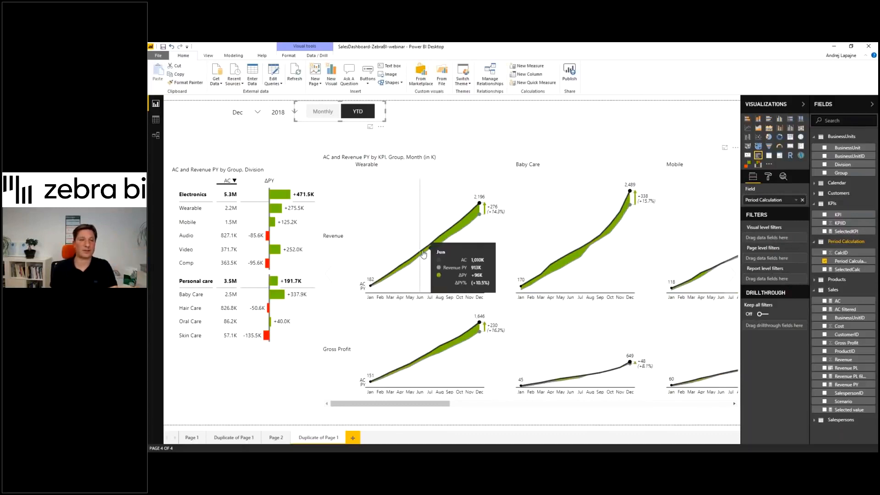